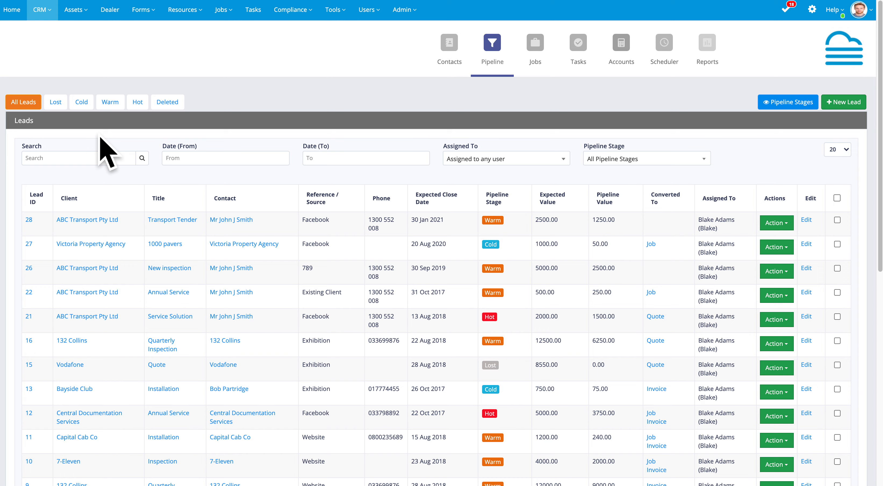
mouse_move(97, 150)
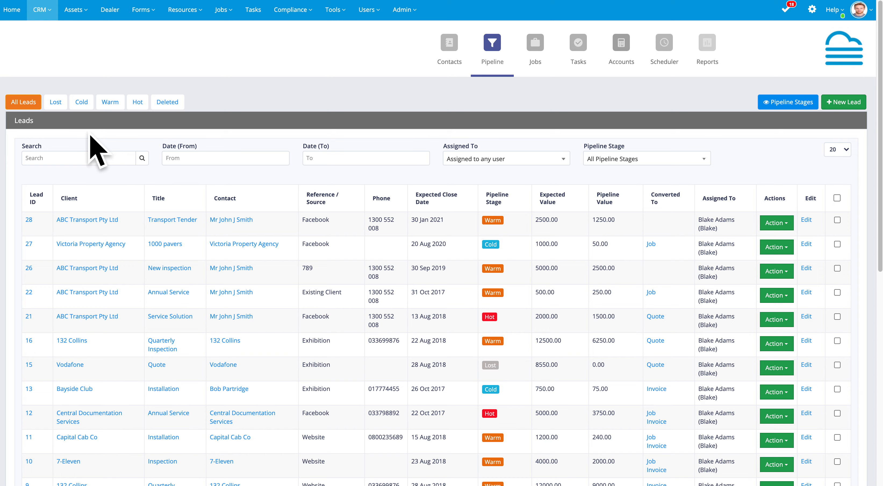
mouse_move(153, 159)
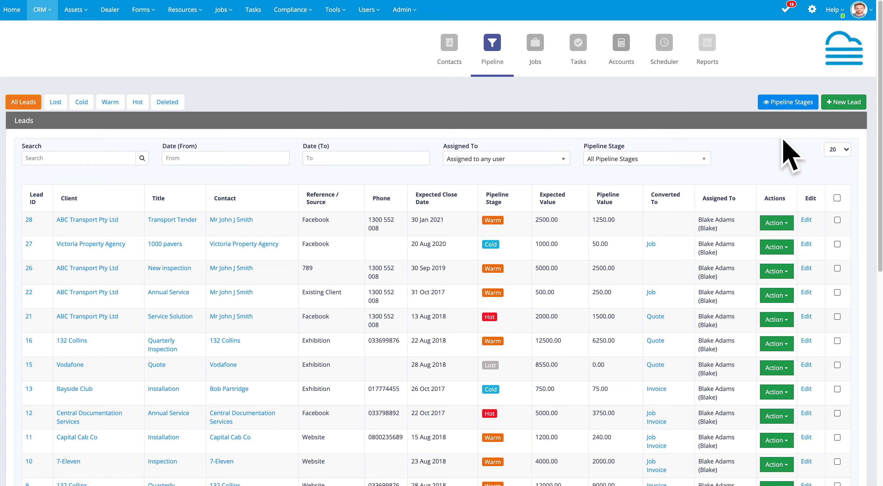
mouse_move(771, 175)
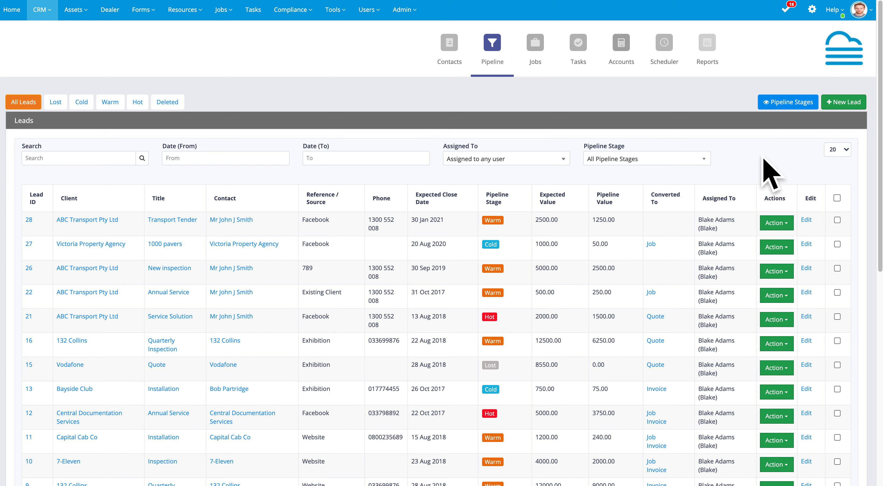
mouse_move(577, 192)
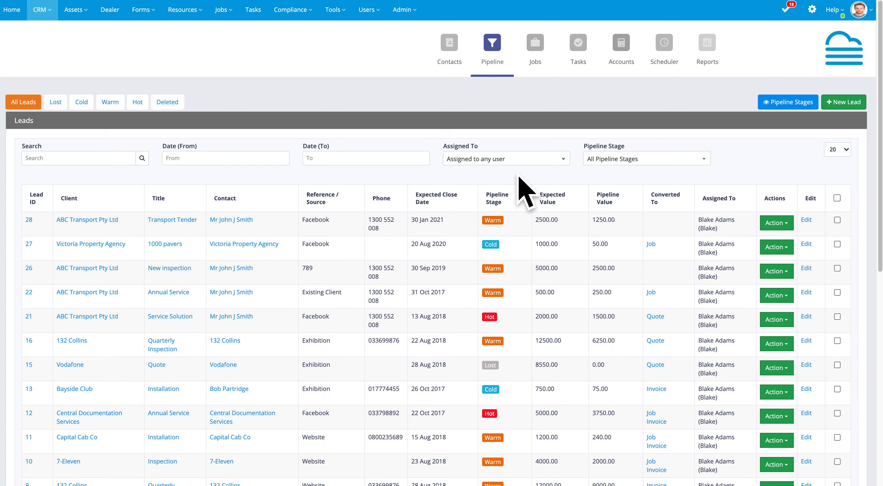
mouse_move(682, 189)
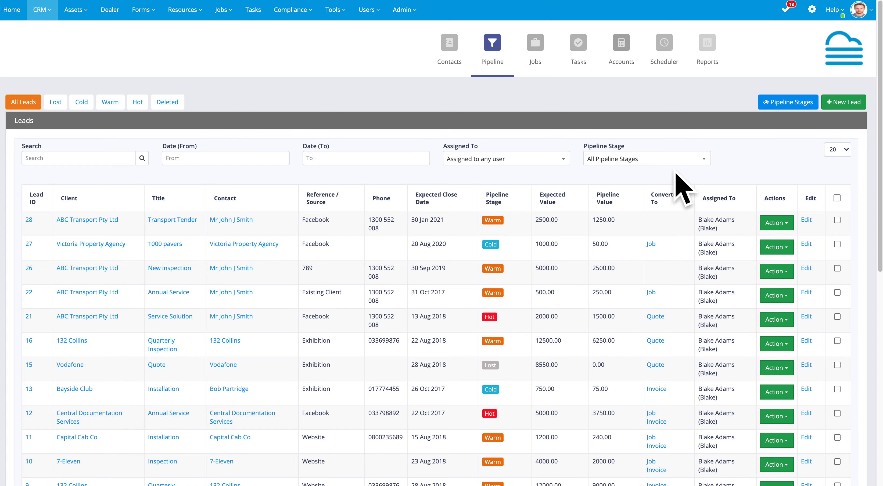
mouse_move(533, 247)
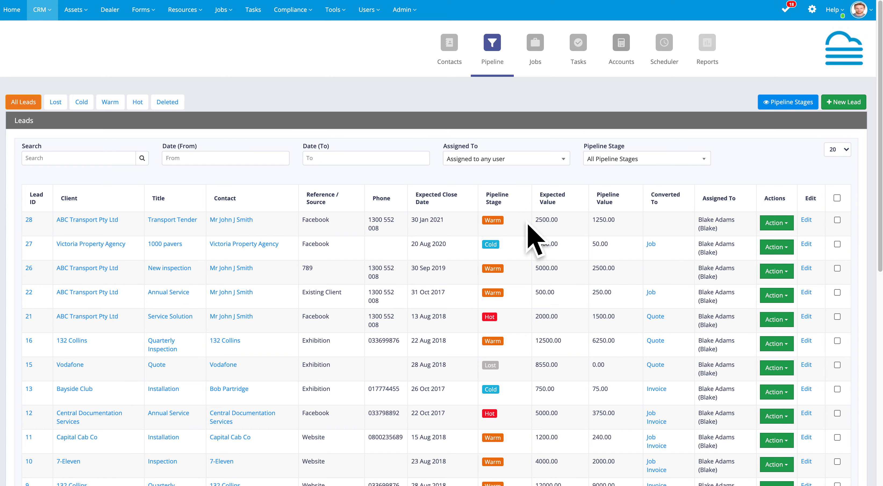
mouse_move(529, 295)
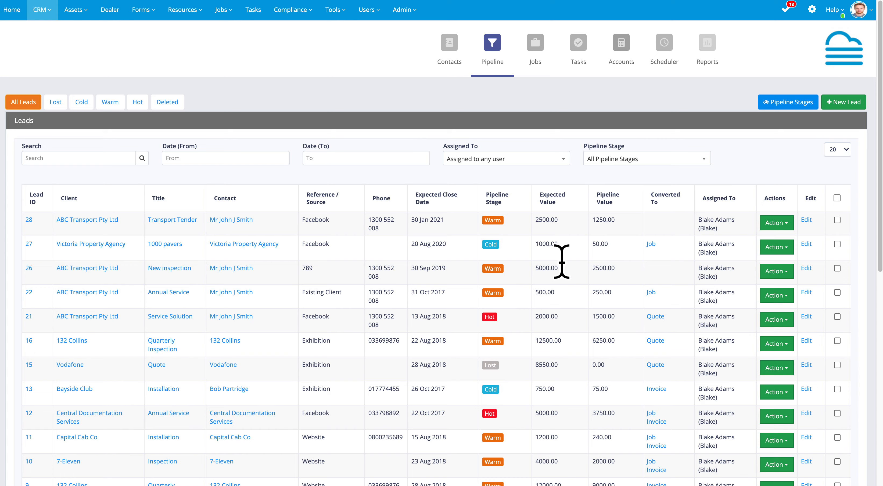
mouse_move(588, 245)
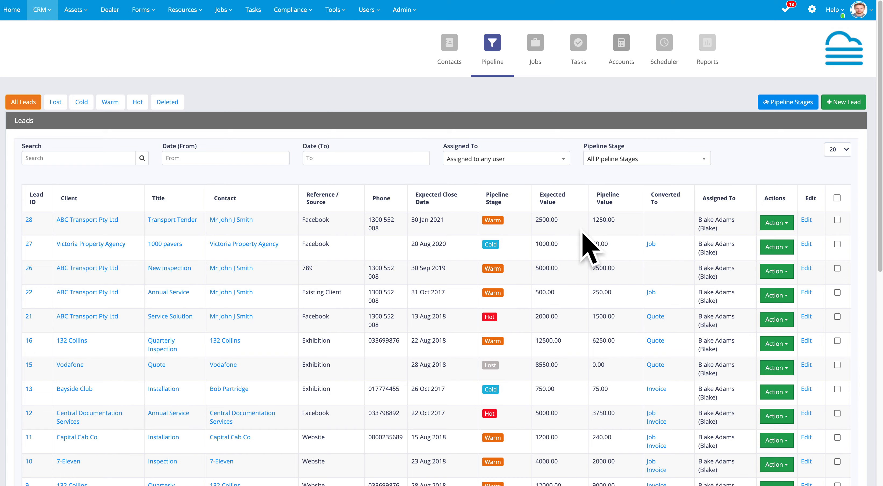
mouse_move(586, 248)
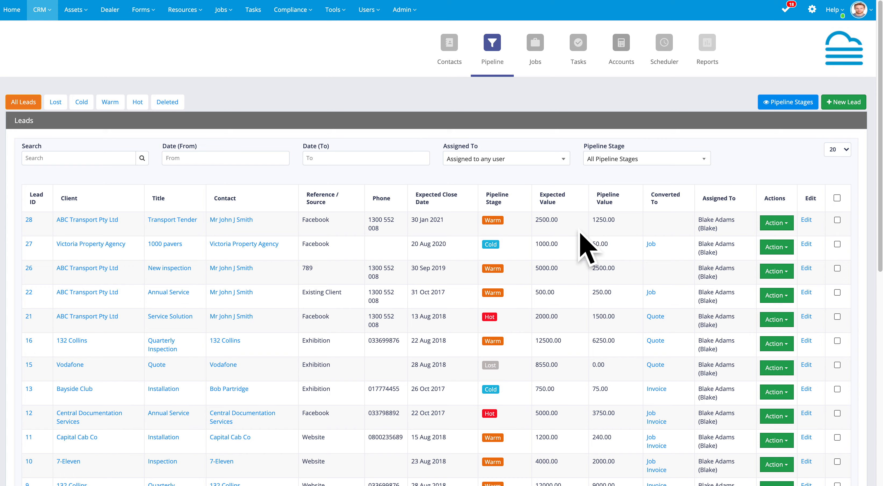
mouse_move(545, 241)
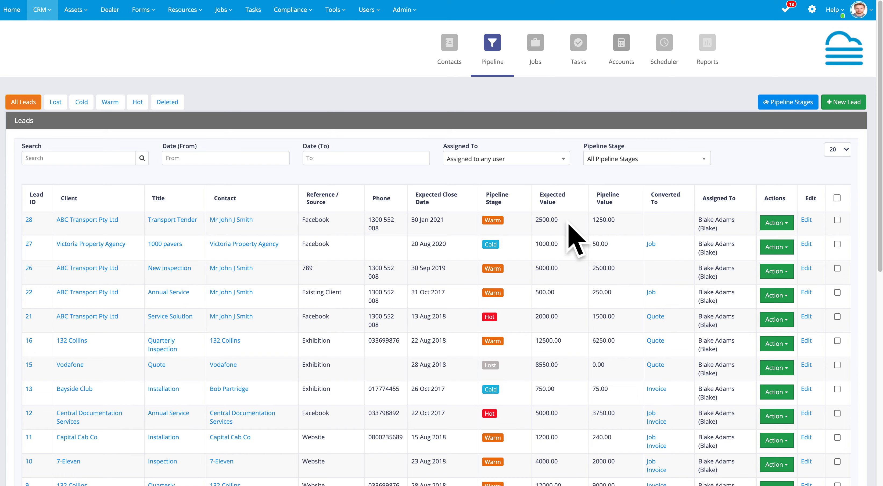
mouse_move(620, 239)
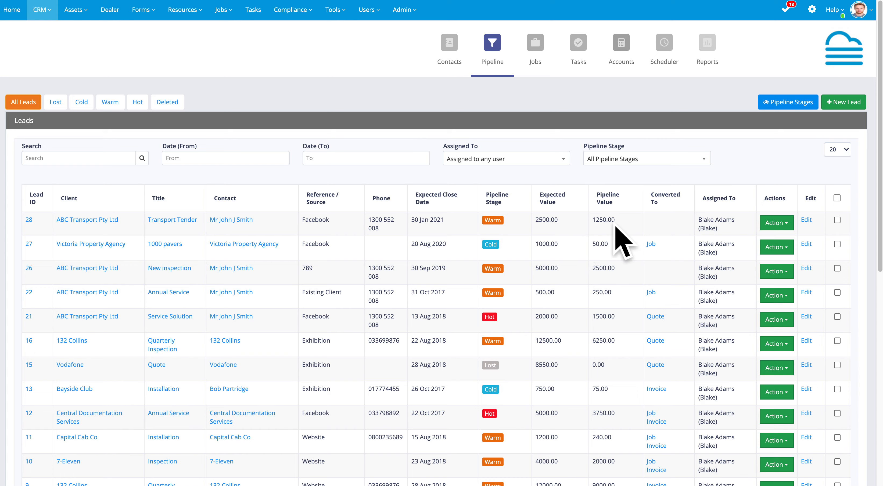
mouse_move(610, 241)
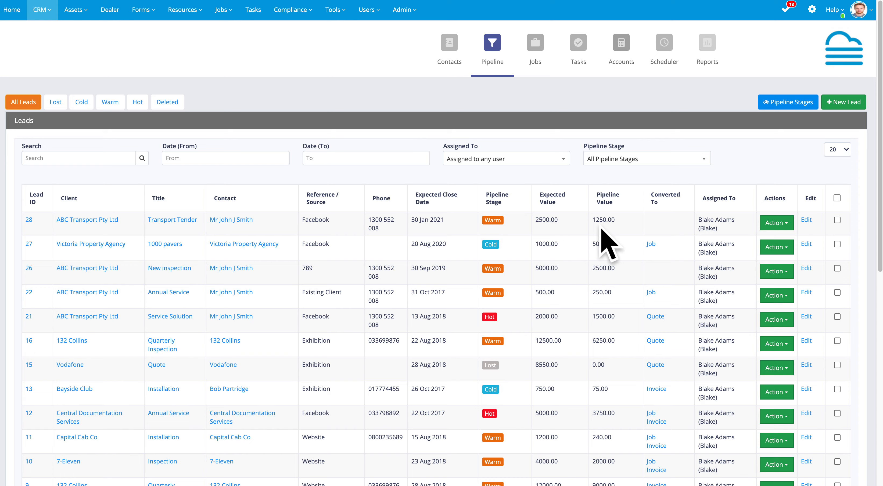
mouse_move(611, 242)
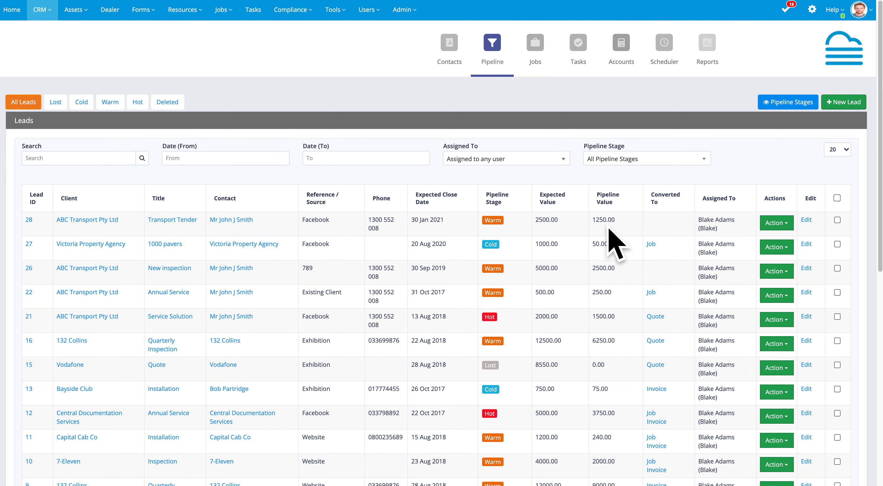
mouse_move(579, 243)
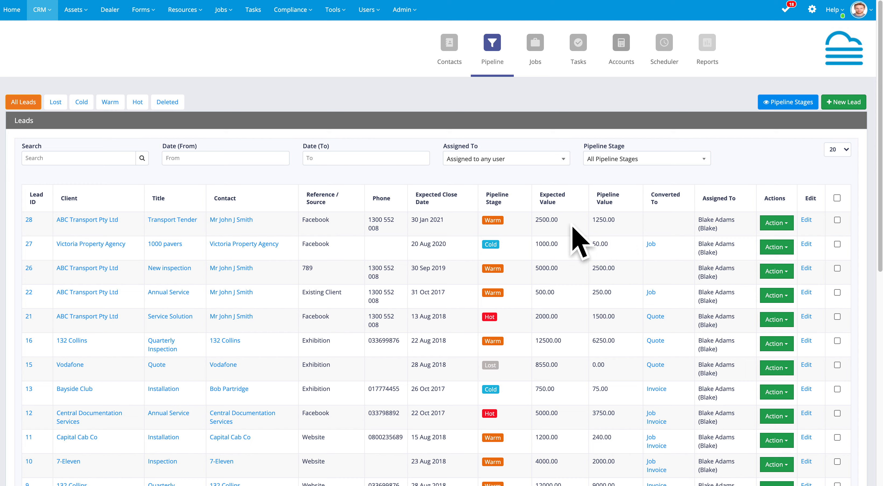
mouse_move(588, 242)
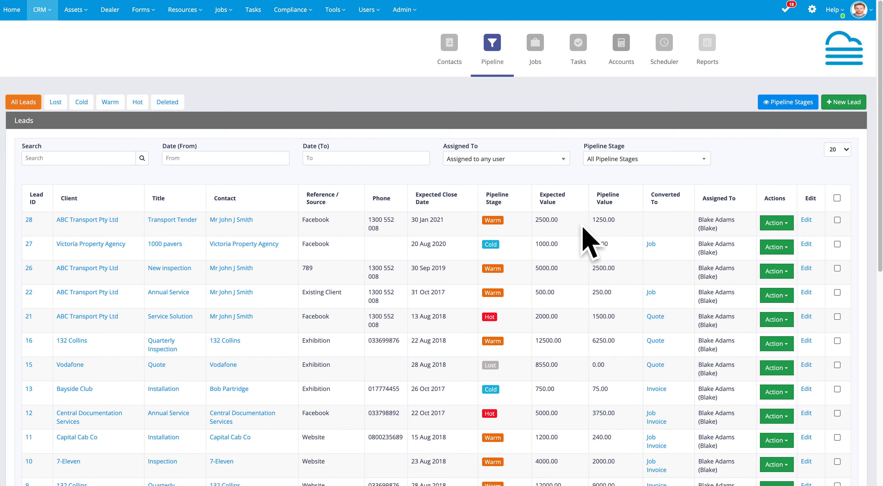
mouse_move(599, 242)
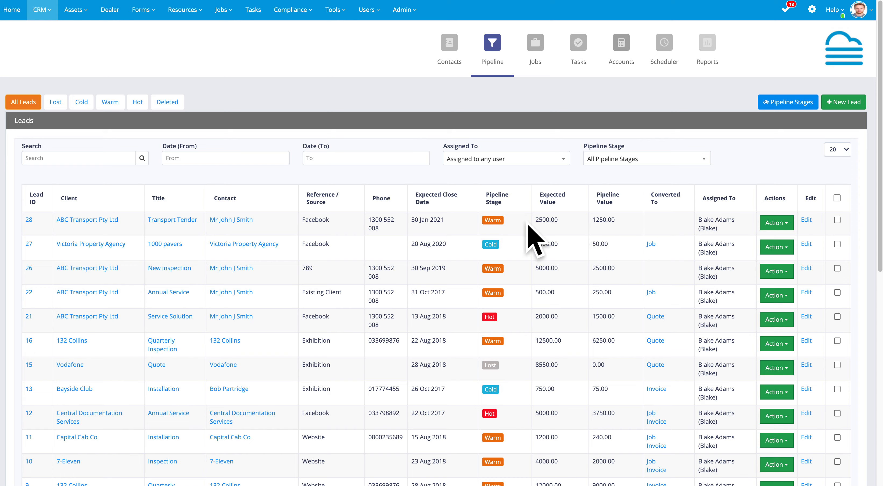
mouse_move(523, 242)
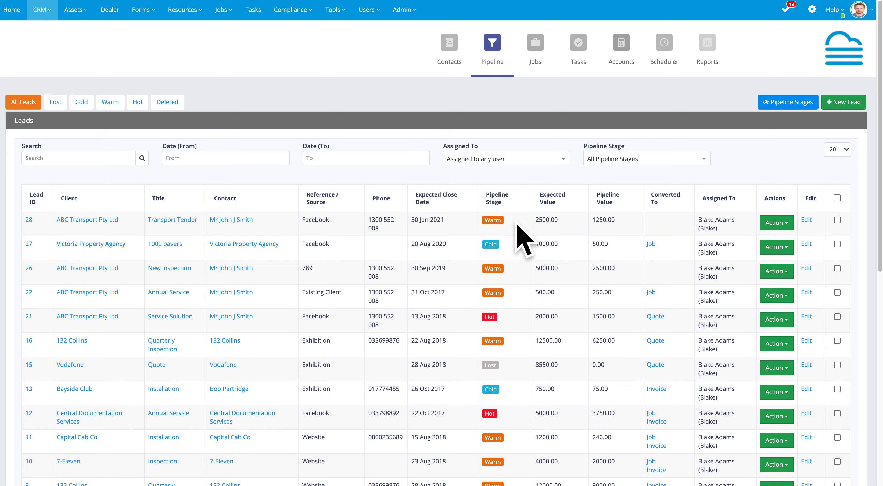
mouse_move(605, 264)
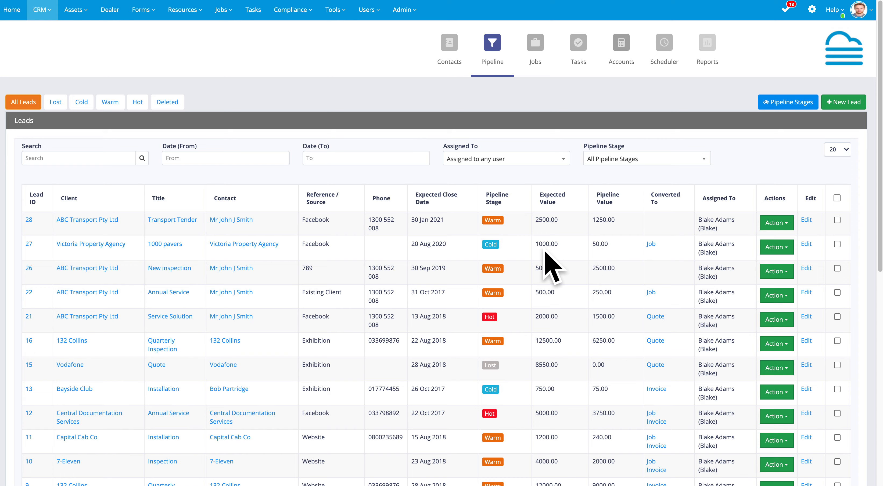
mouse_move(594, 268)
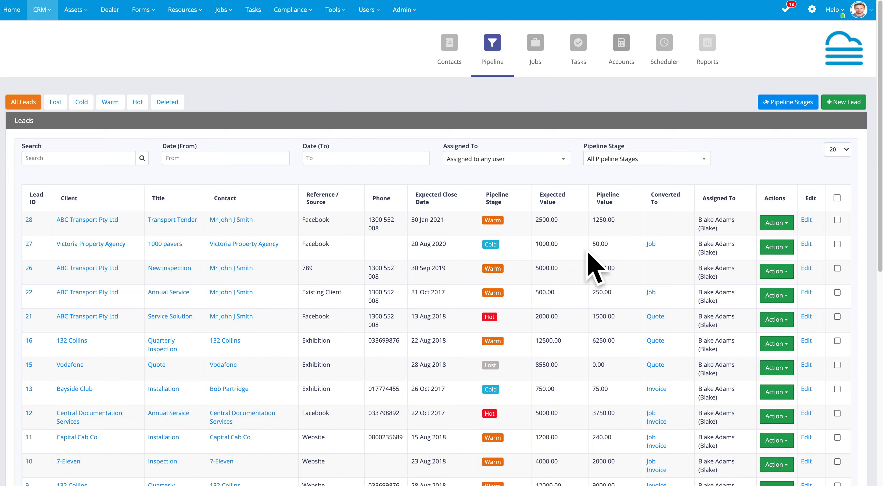
mouse_move(608, 239)
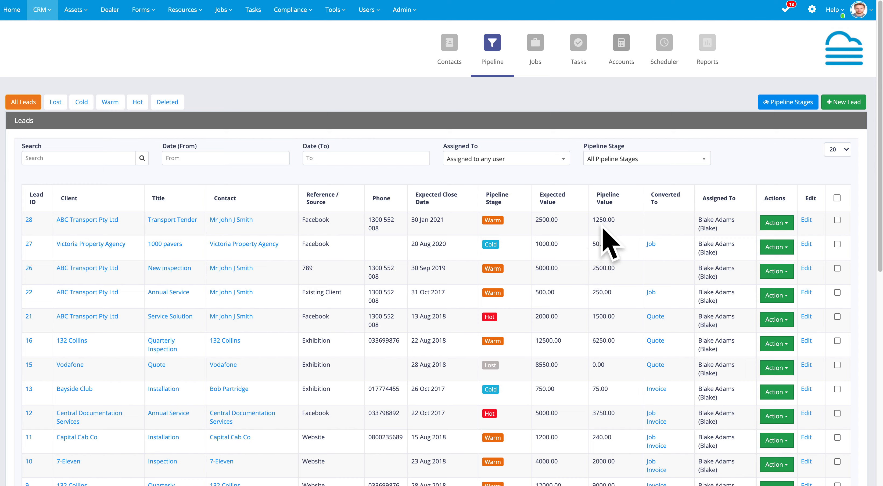
mouse_move(610, 273)
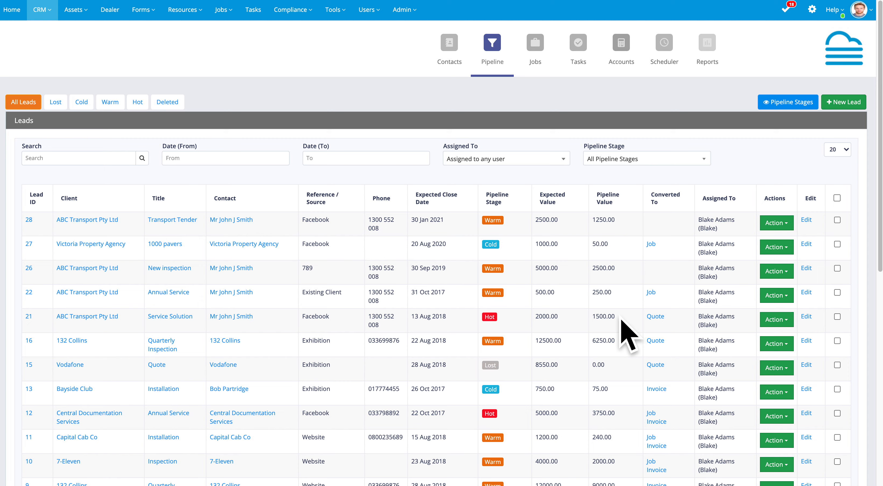
Review the conversion options for the first lead in the table and dismiss them
scroll(down, 3)
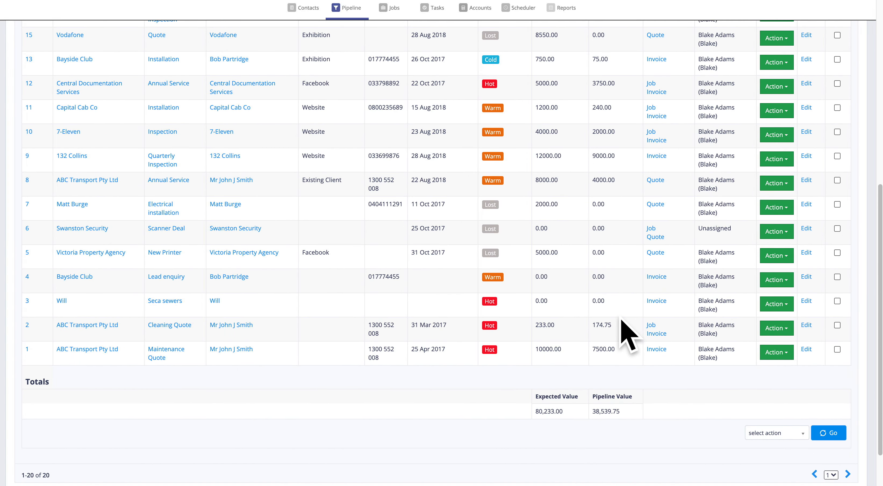
mouse_move(561, 429)
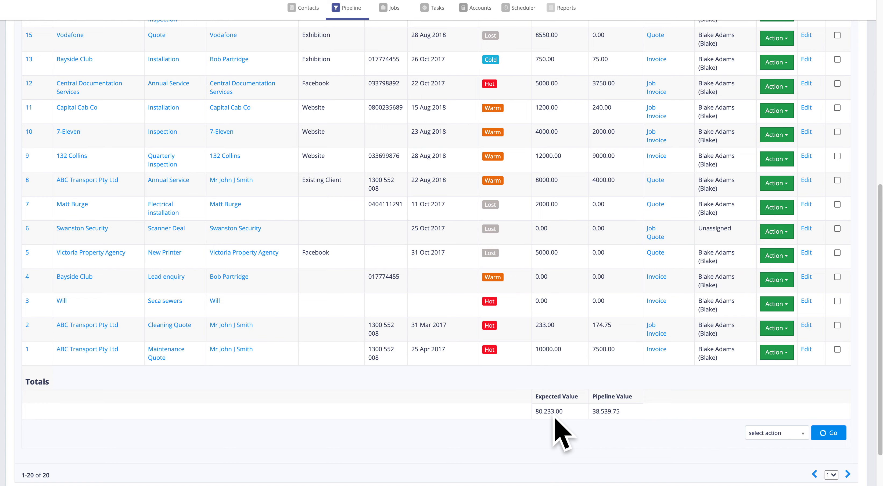
scroll(down, 3)
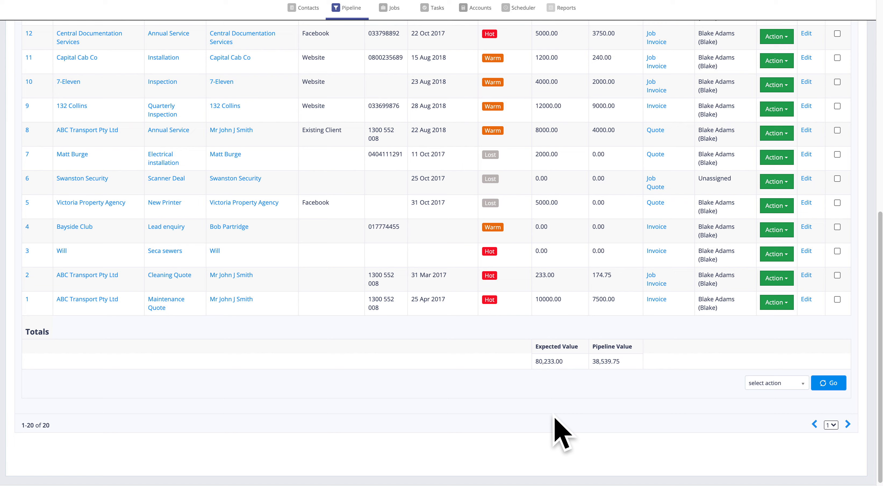
mouse_move(636, 383)
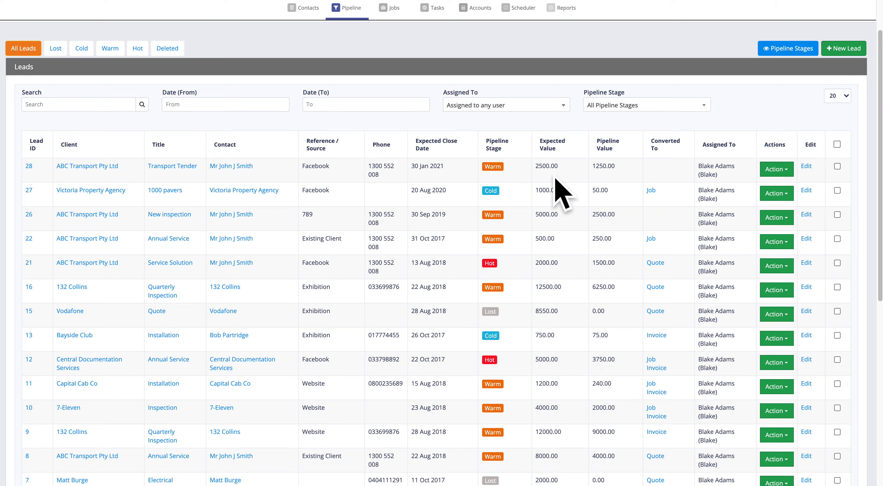
mouse_move(646, 175)
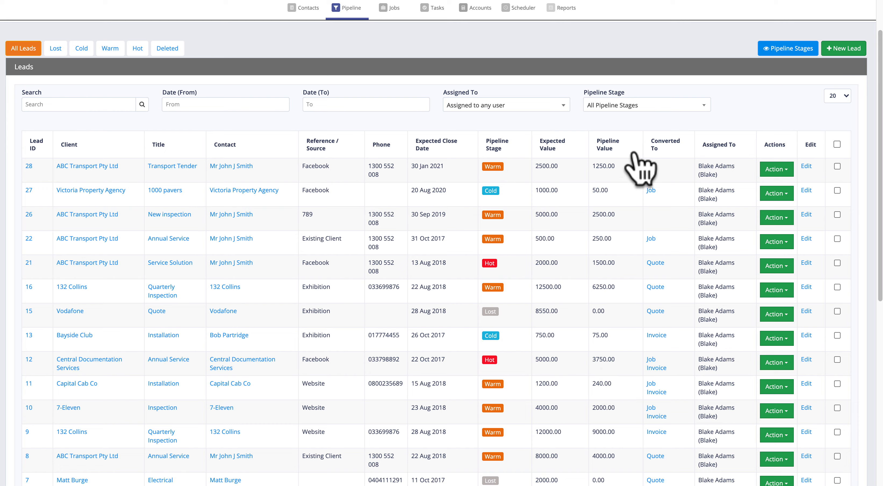
mouse_move(688, 167)
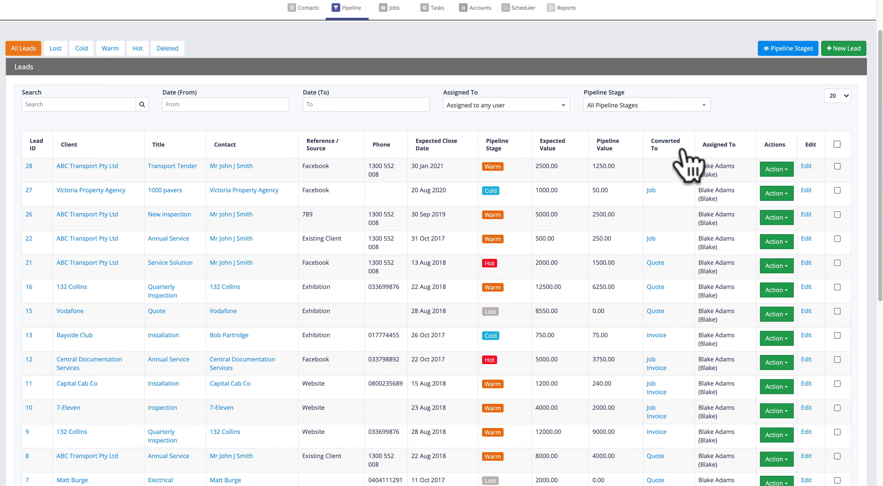
mouse_move(682, 220)
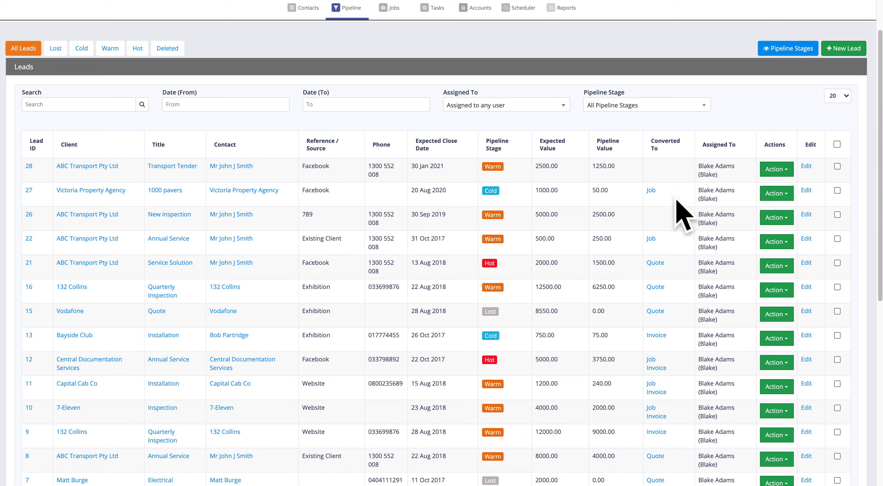
mouse_move(688, 320)
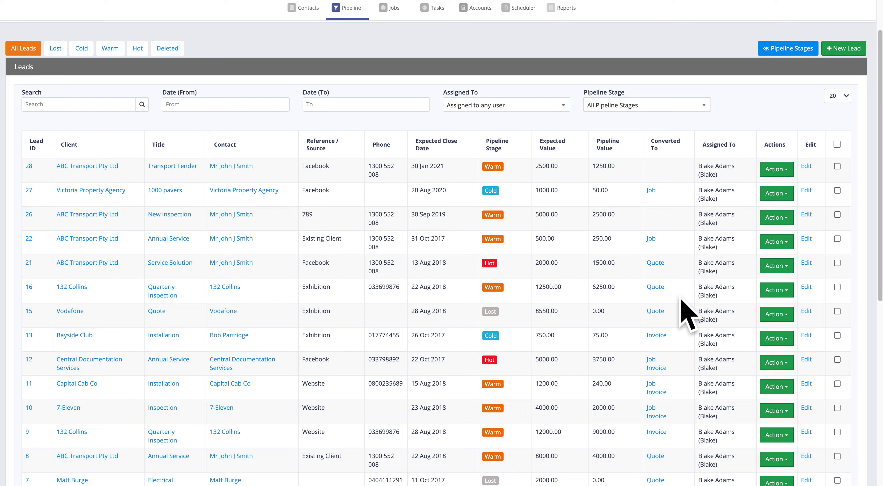
mouse_move(655, 287)
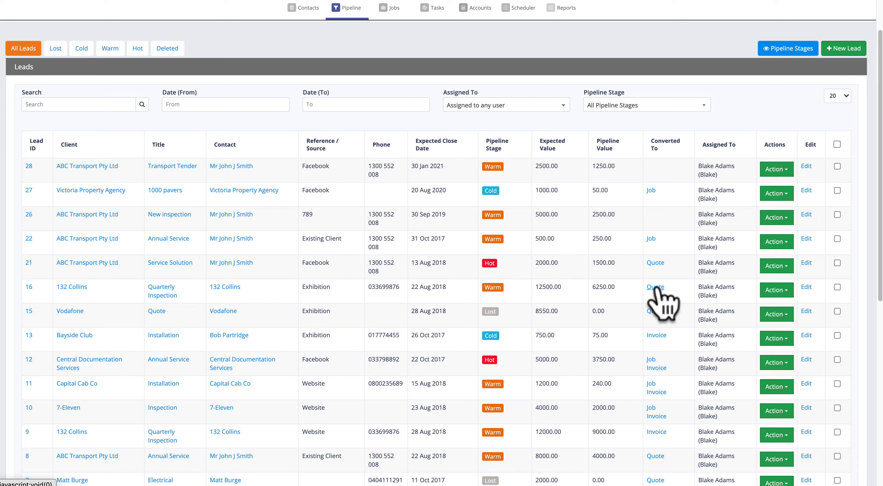
mouse_move(734, 157)
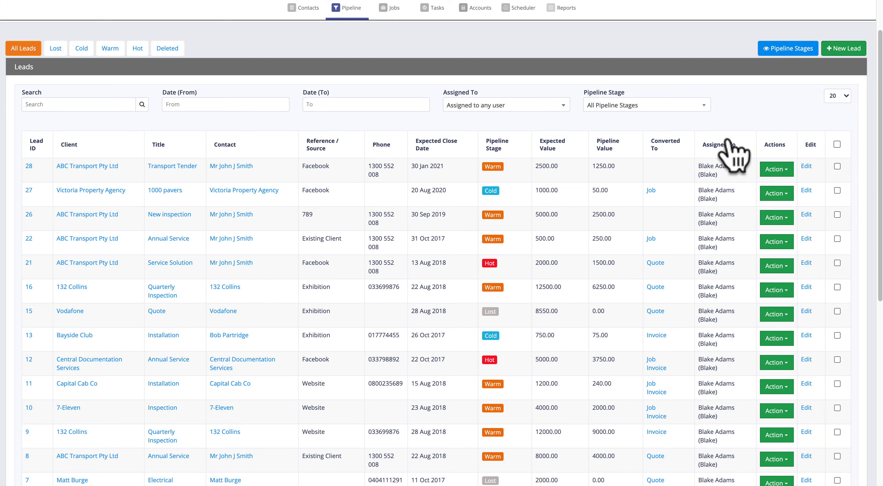
mouse_move(717, 163)
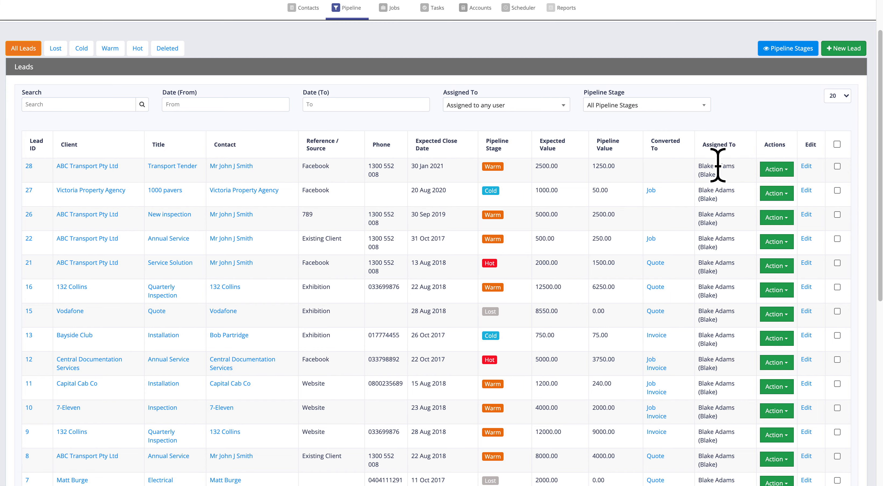
click(776, 168)
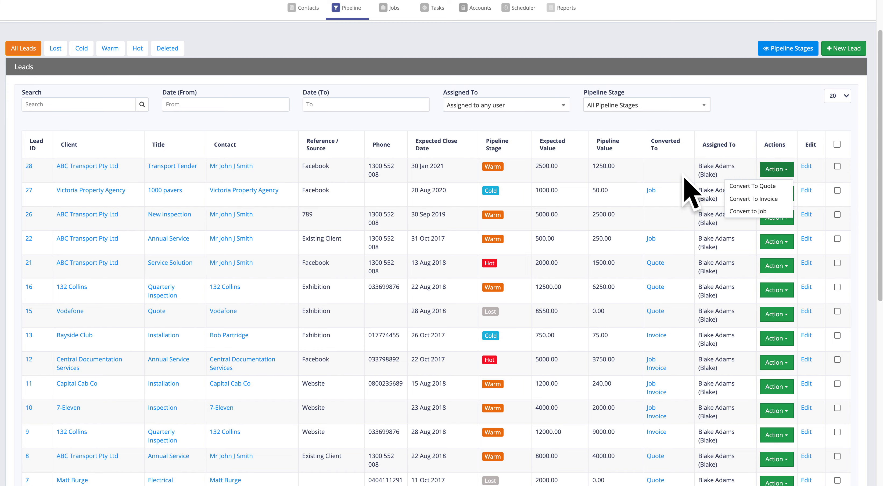
click(776, 168)
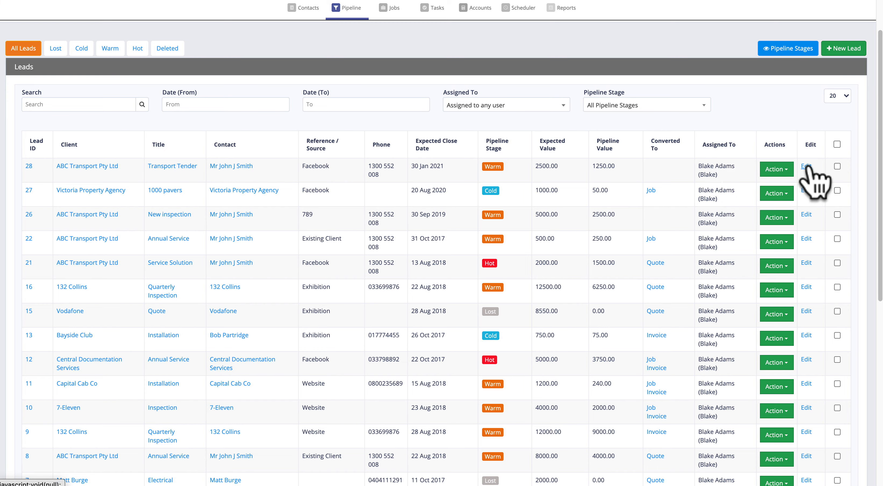
Bring up the Edit Lead Details form for the Transport Tender lead and scroll its fields
click(805, 166)
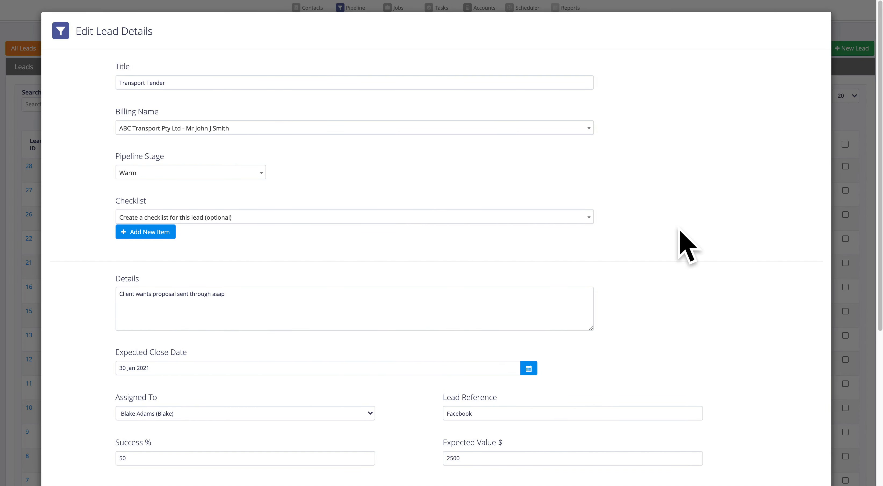
scroll(down, 3)
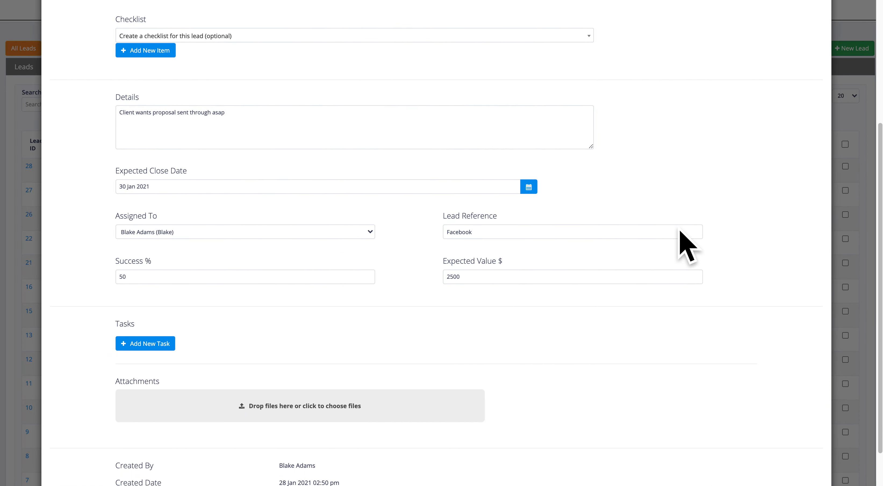
scroll(down, 3)
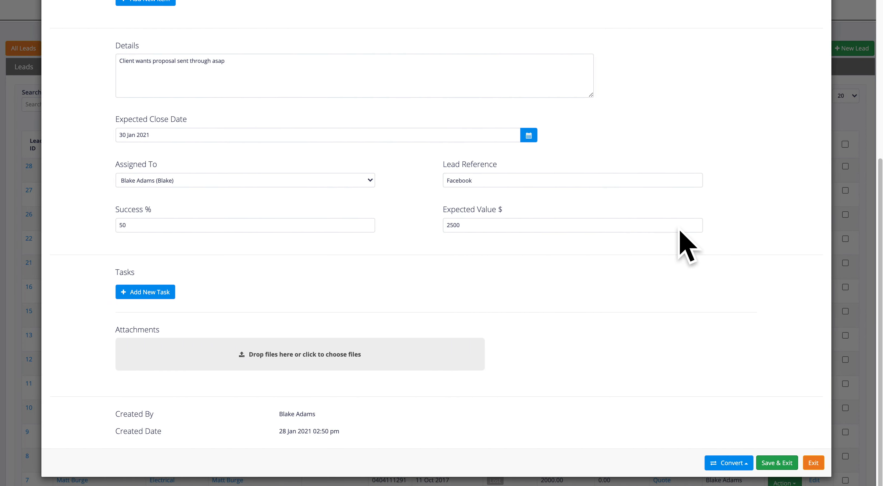
Exit the Edit Lead Details dialog, leaving the lead unchanged
click(812, 462)
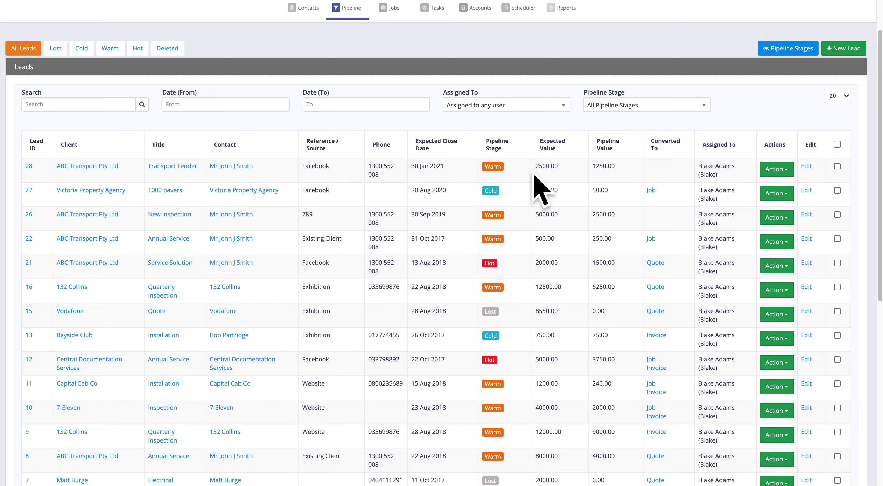
mouse_move(529, 194)
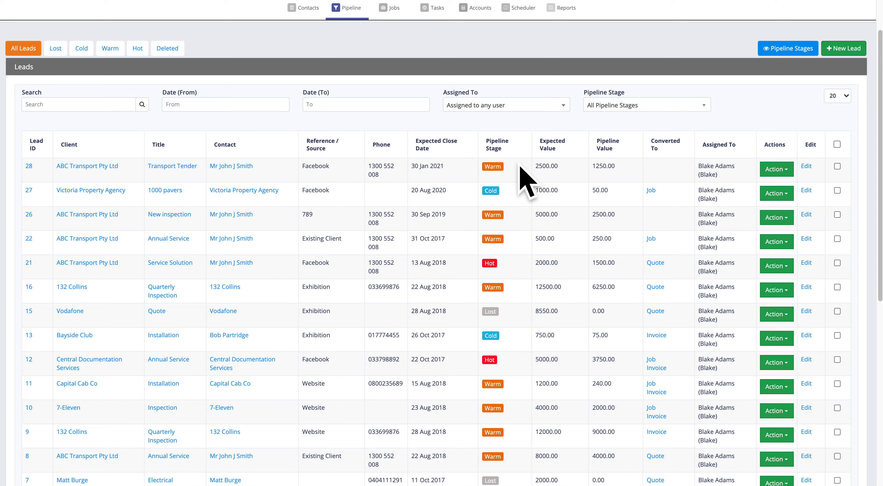
mouse_move(570, 179)
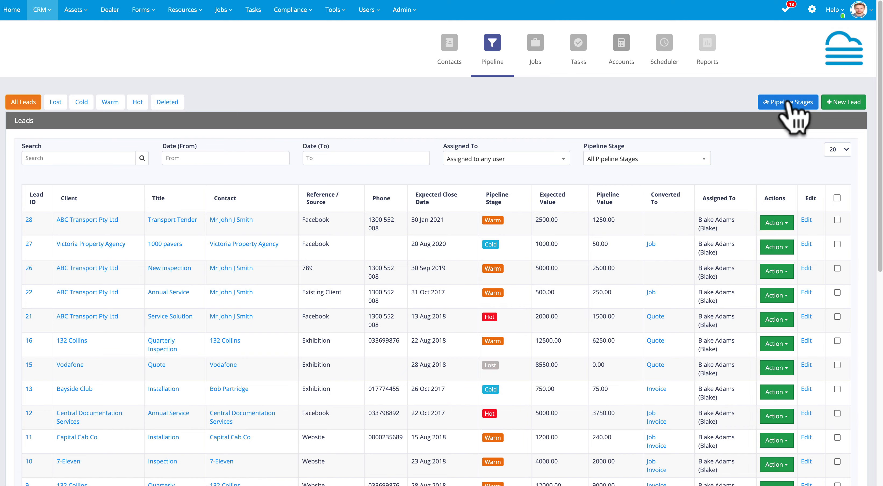
Go to the Pipeline Stages settings listing Lost, Cold, Warm and Hot
click(787, 102)
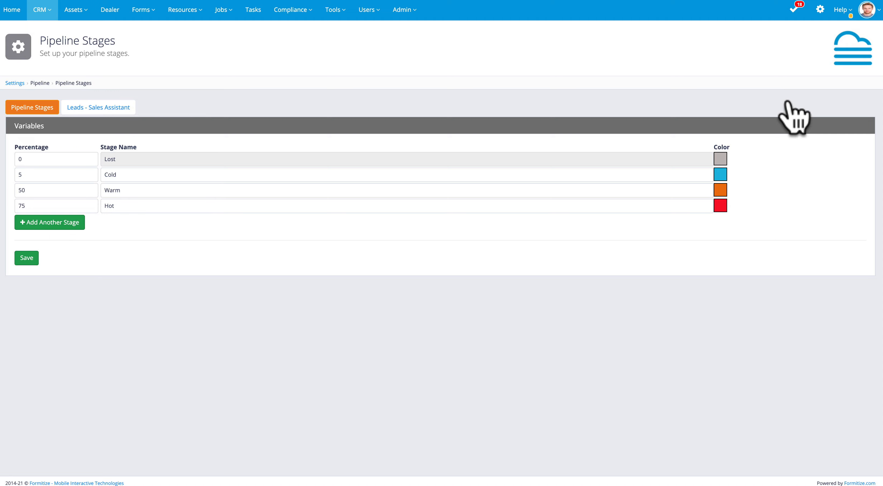
mouse_move(183, 152)
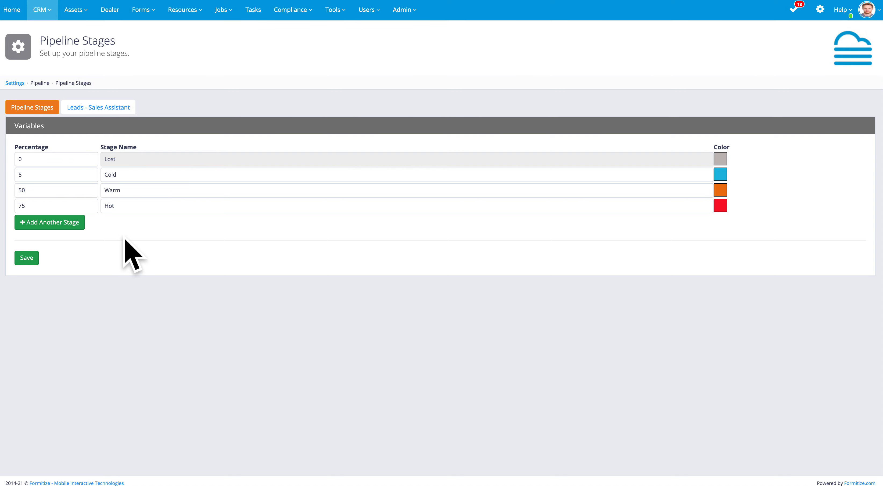
mouse_move(124, 237)
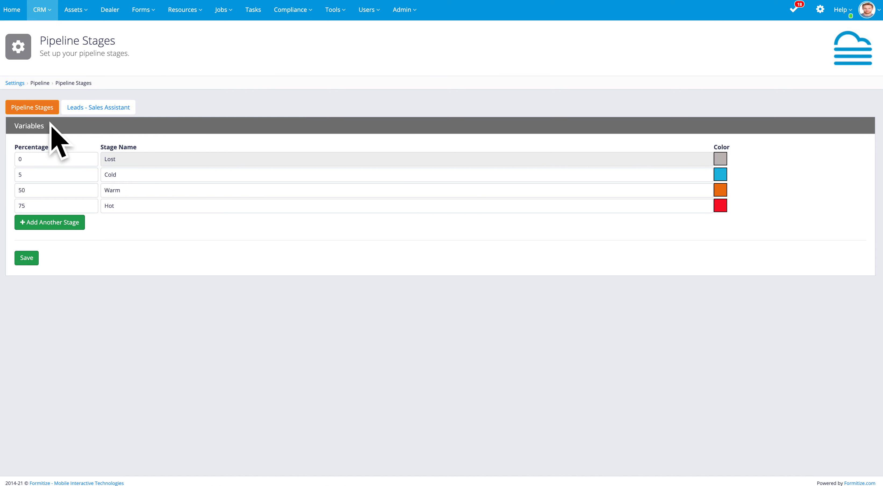
mouse_move(98, 107)
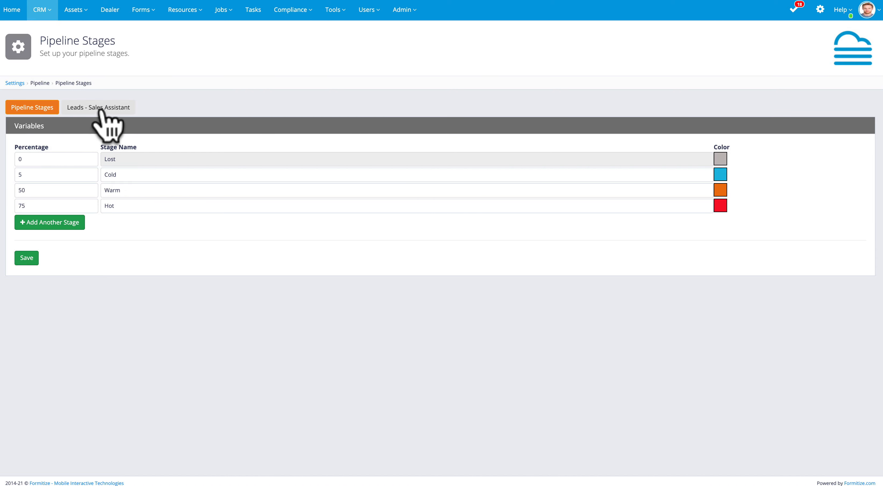
Show the Leads - Sales Assistant settings and scroll through the Warm-stage automated email
click(97, 107)
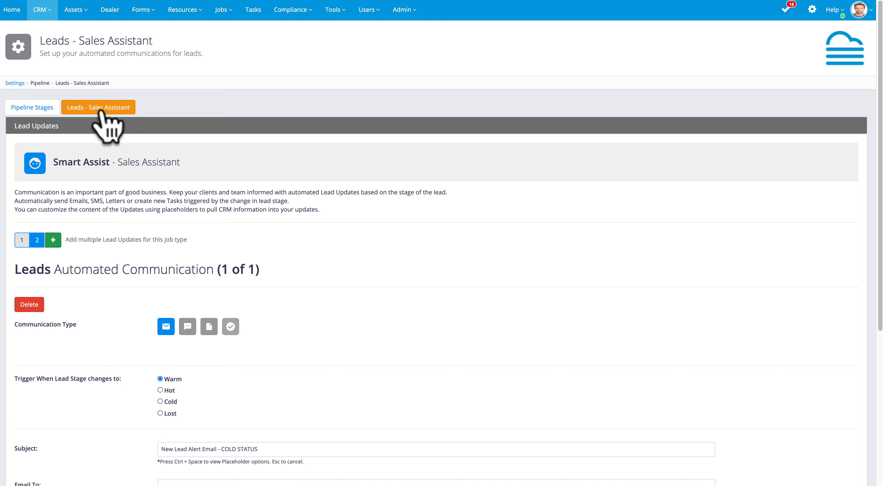
mouse_move(444, 225)
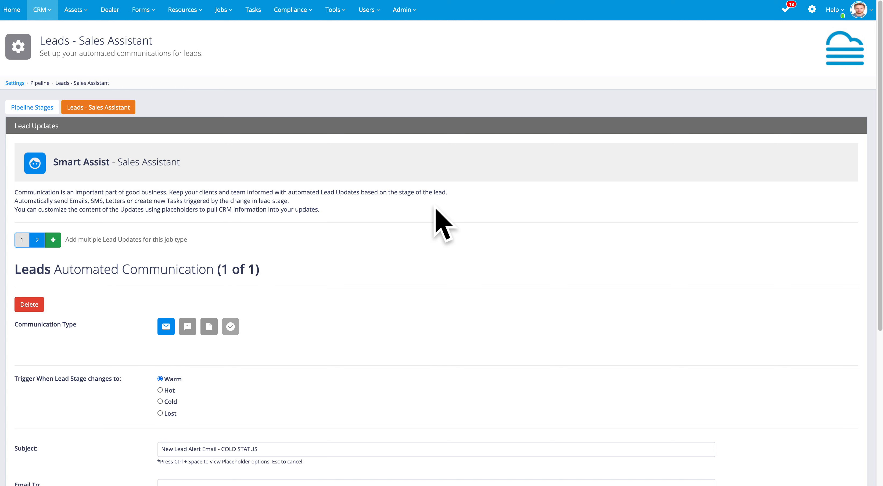
scroll(down, 3)
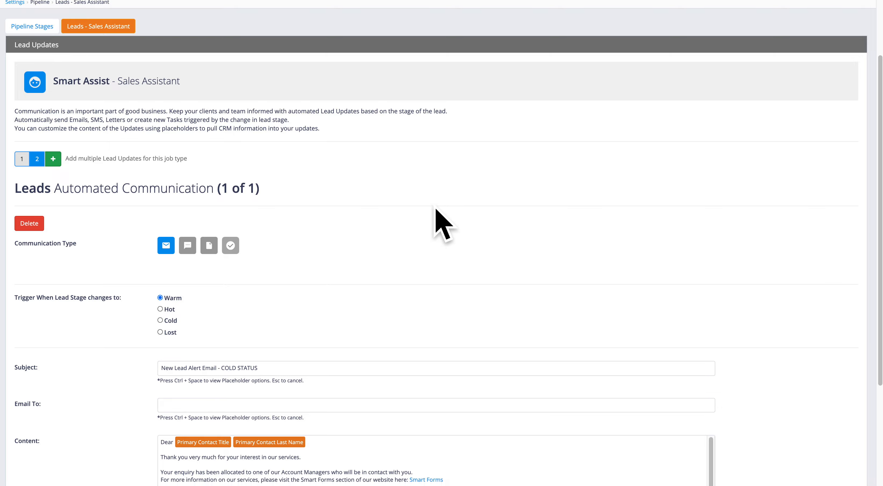
scroll(down, 3)
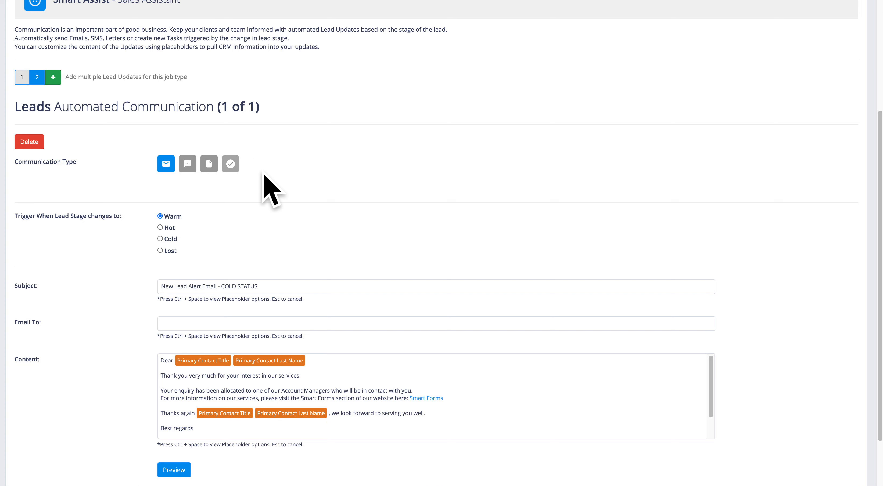
mouse_move(210, 215)
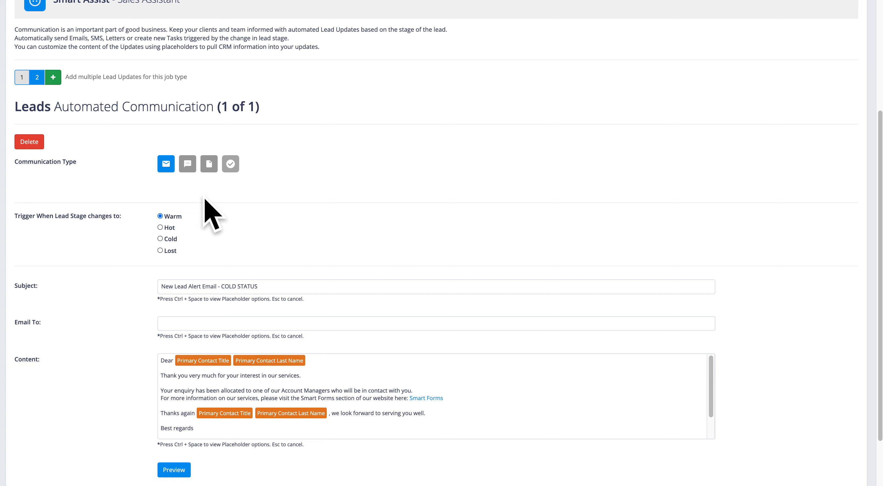
mouse_move(190, 264)
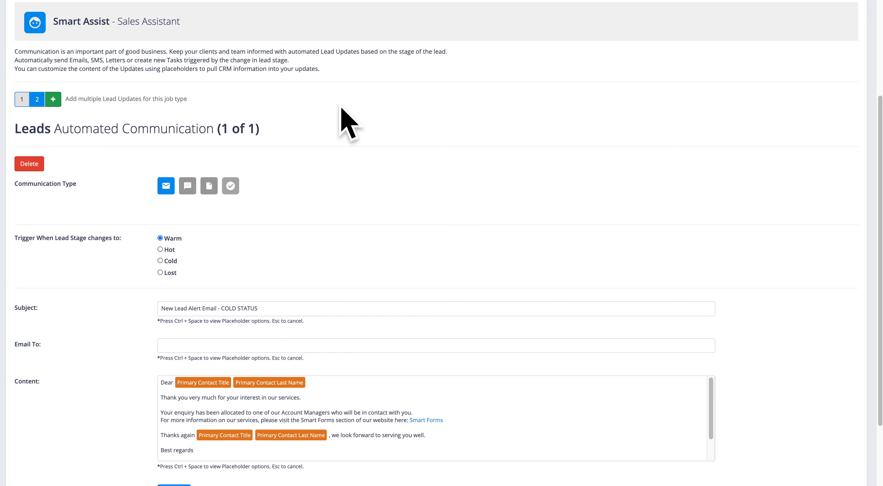
scroll(down, 3)
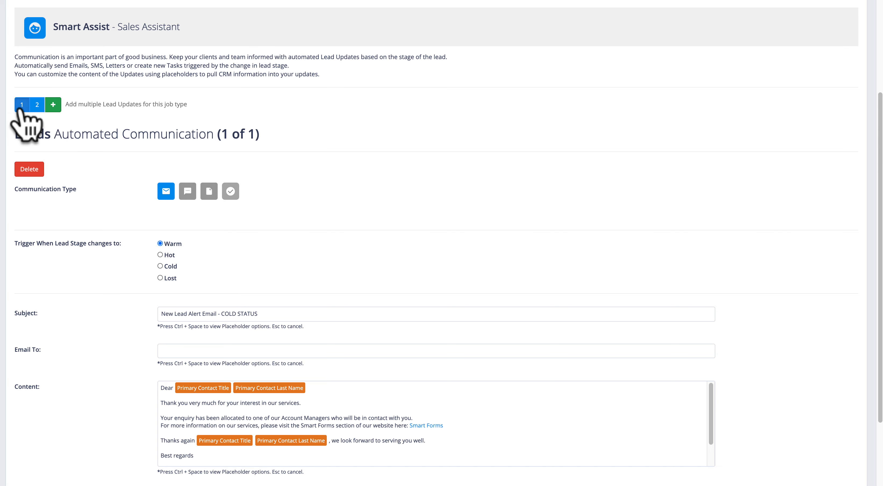
Show automated update 1, the New Lead Alert follow-up task created when a lead turns Cold
click(36, 105)
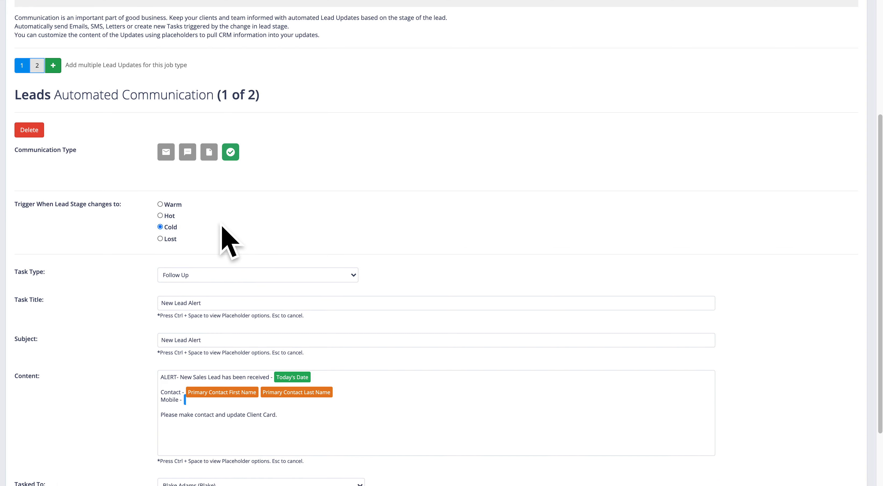
scroll(down, 3)
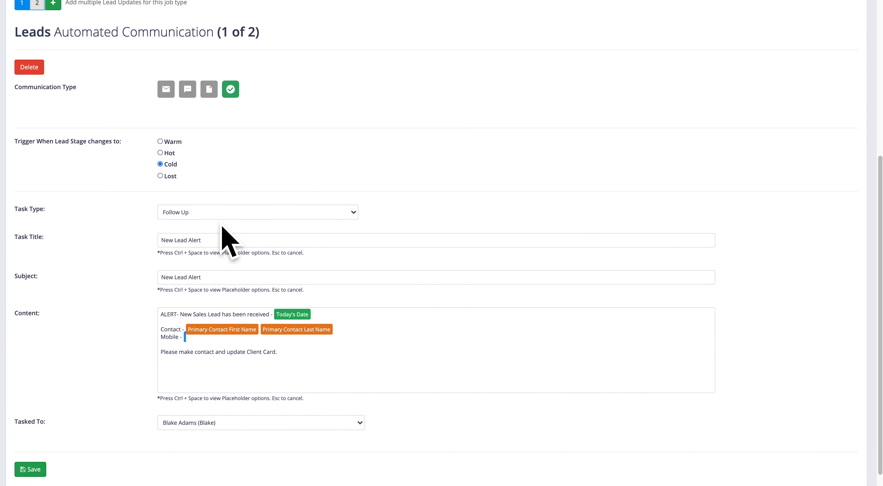
scroll(down, 3)
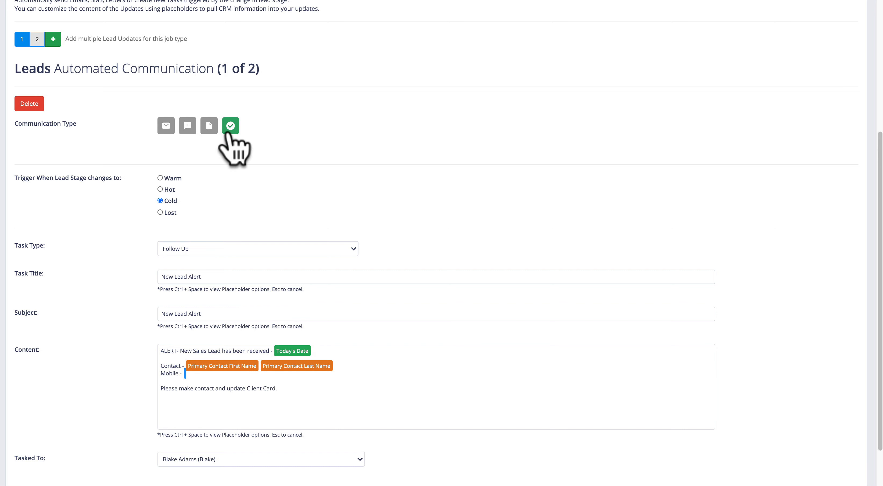
mouse_move(129, 104)
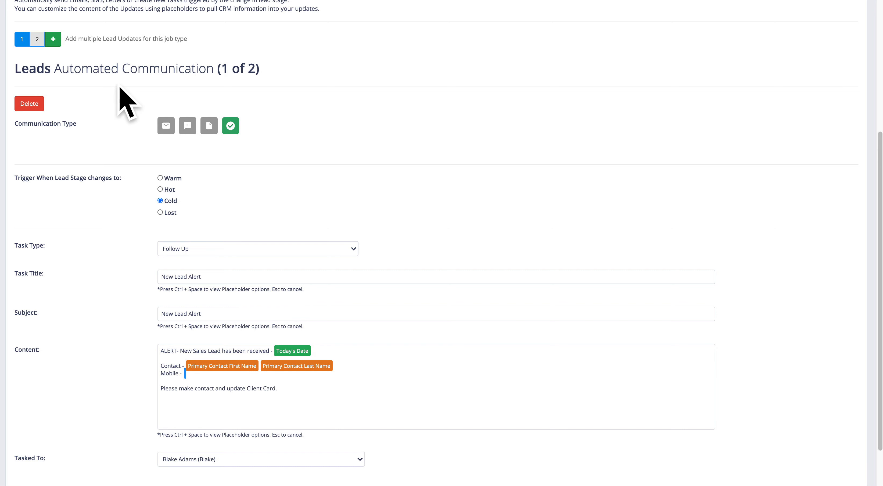
Show automated update 2, the COLD STATUS alert email, and scroll to its content
click(36, 39)
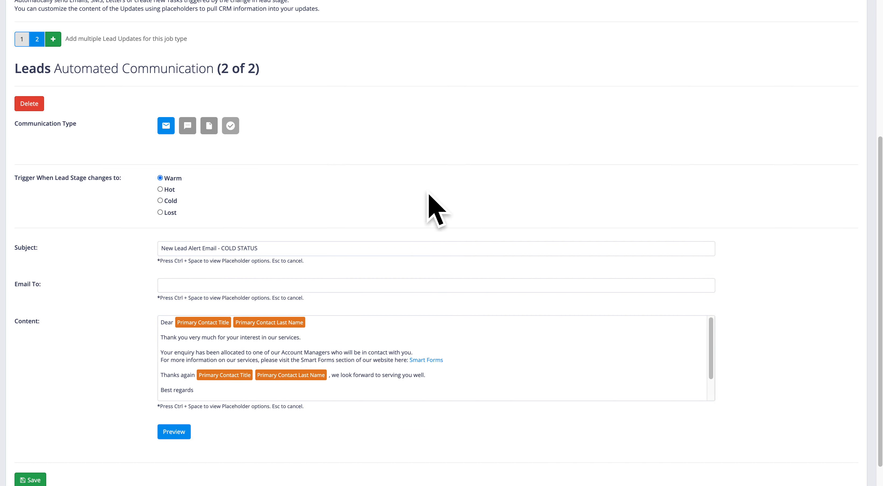
scroll(down, 3)
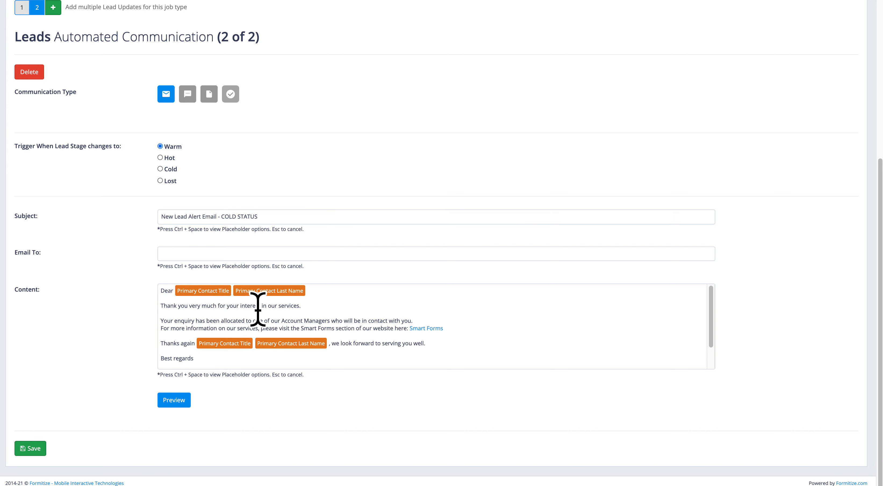
mouse_move(410, 326)
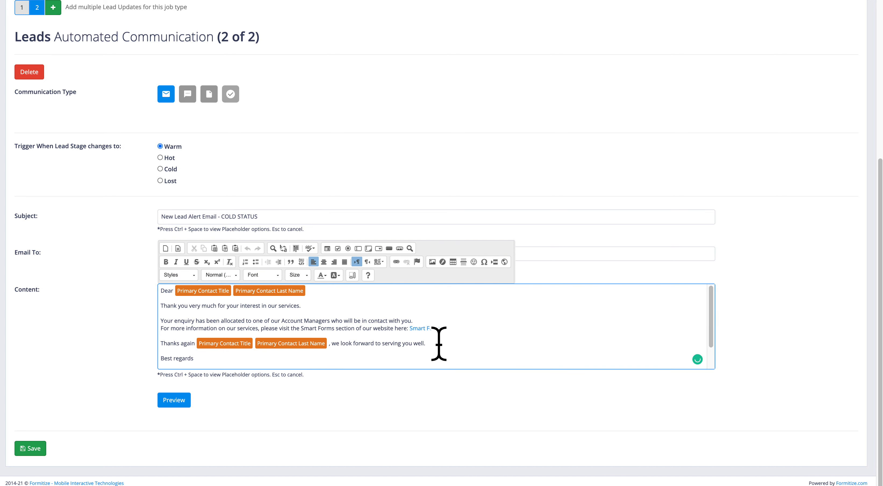
key(ctrl+space)
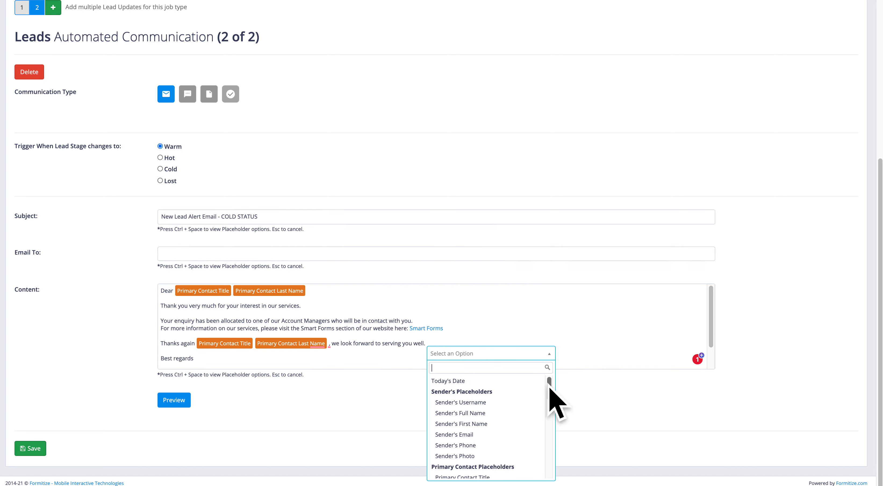
scroll(down, 3)
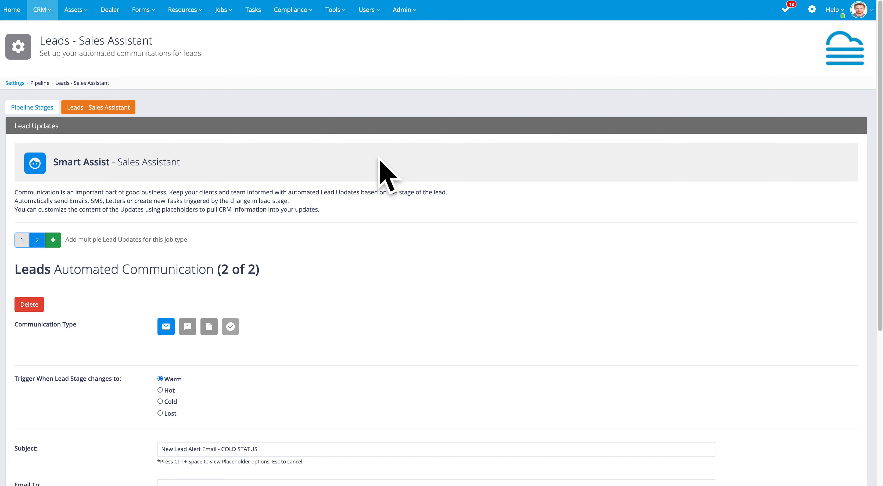
mouse_move(32, 107)
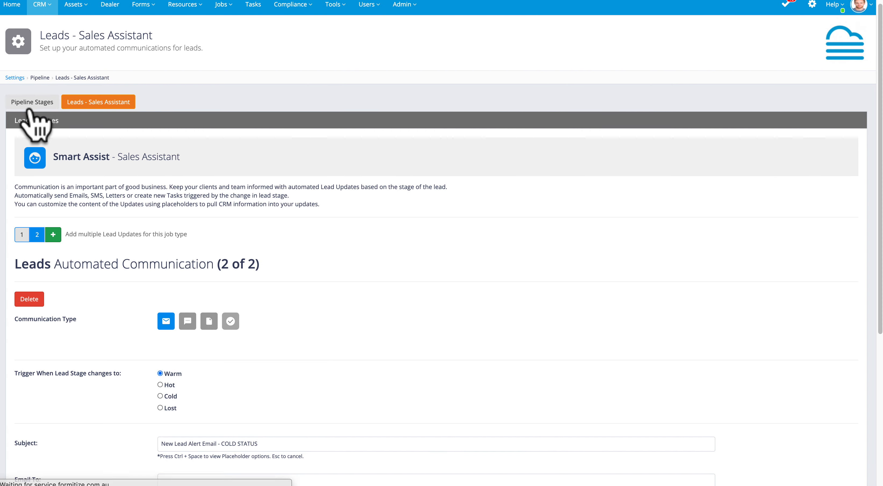
Return to the Pipeline Stages settings with their percentages
click(32, 102)
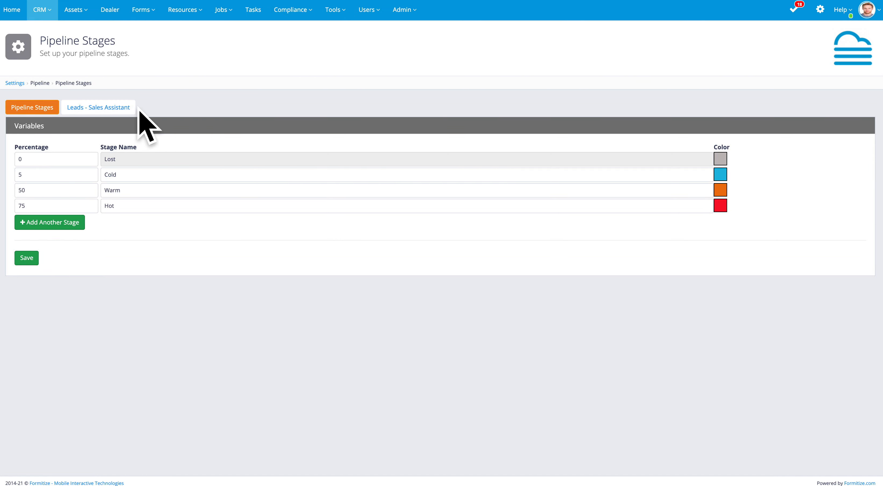
mouse_move(448, 25)
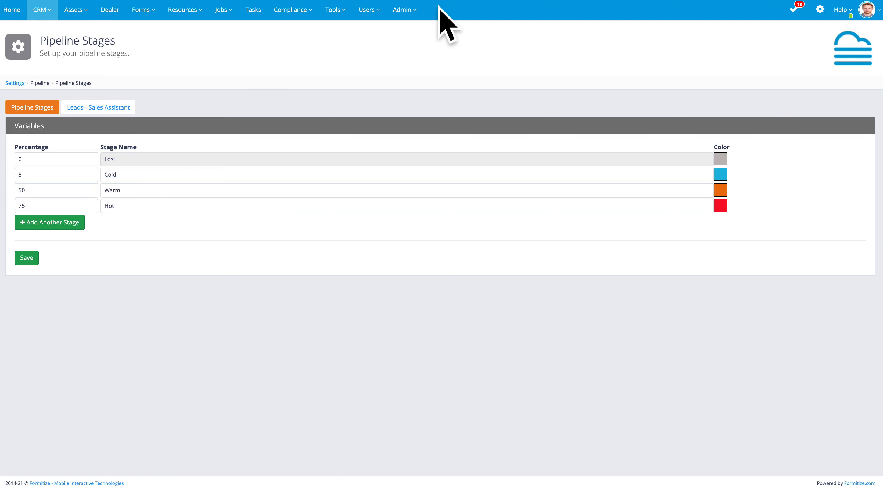